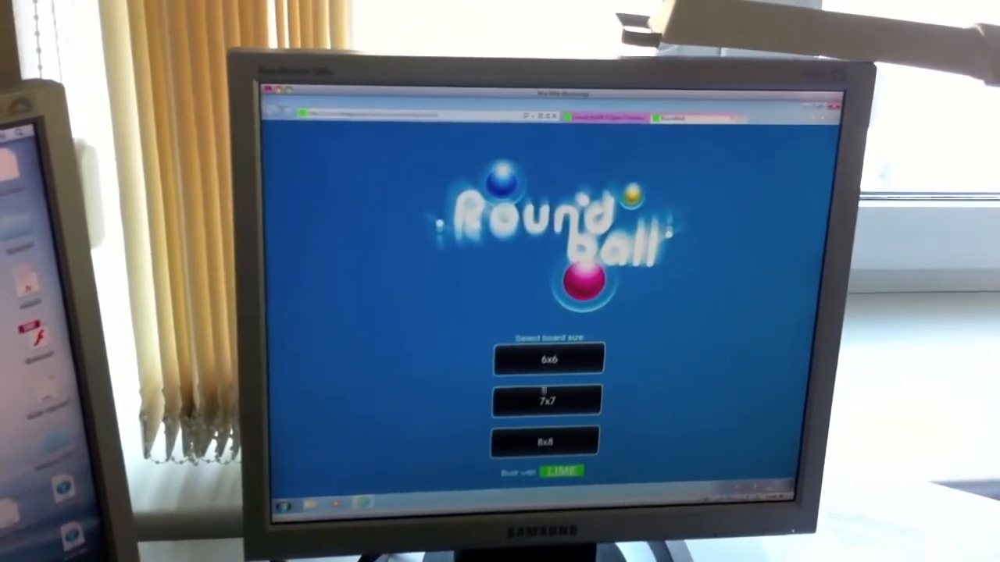
- Start a new Round Ball game on the 7x7 board from the start menu
left_click(546, 400)
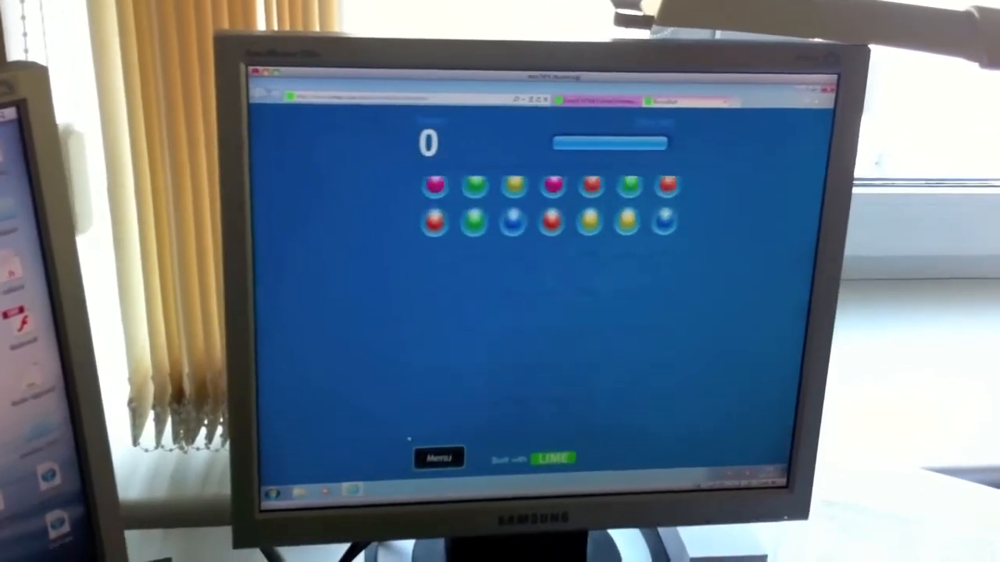